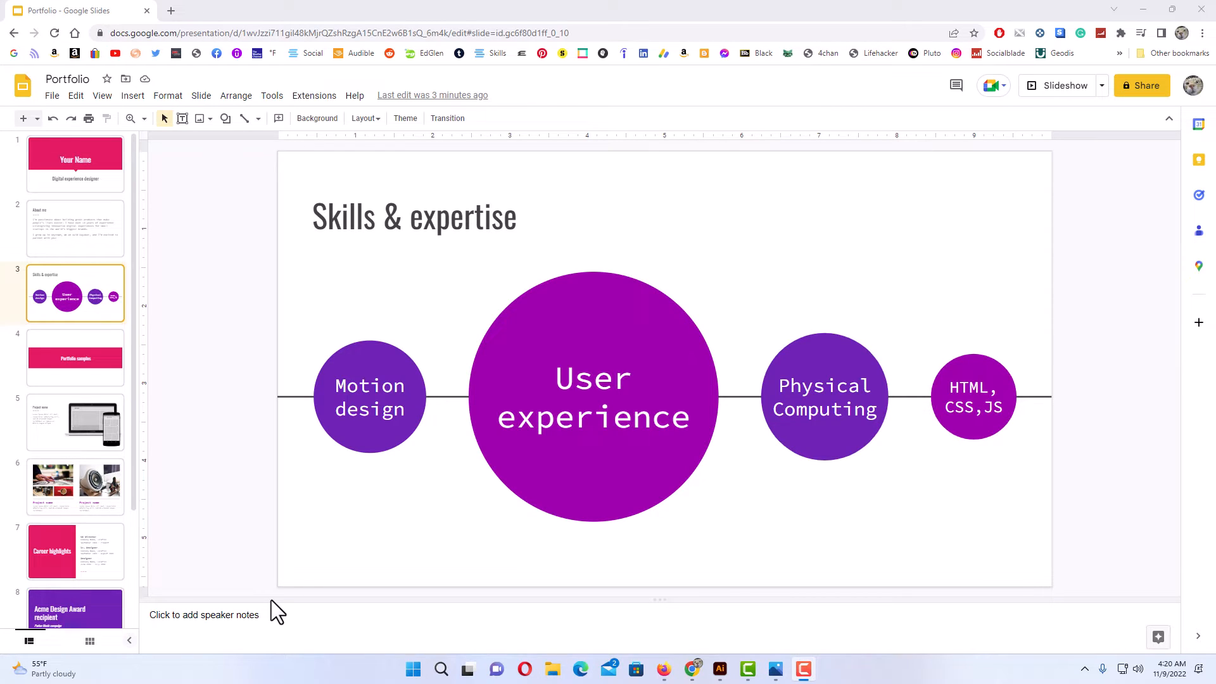
pyautogui.moveTo(277, 583)
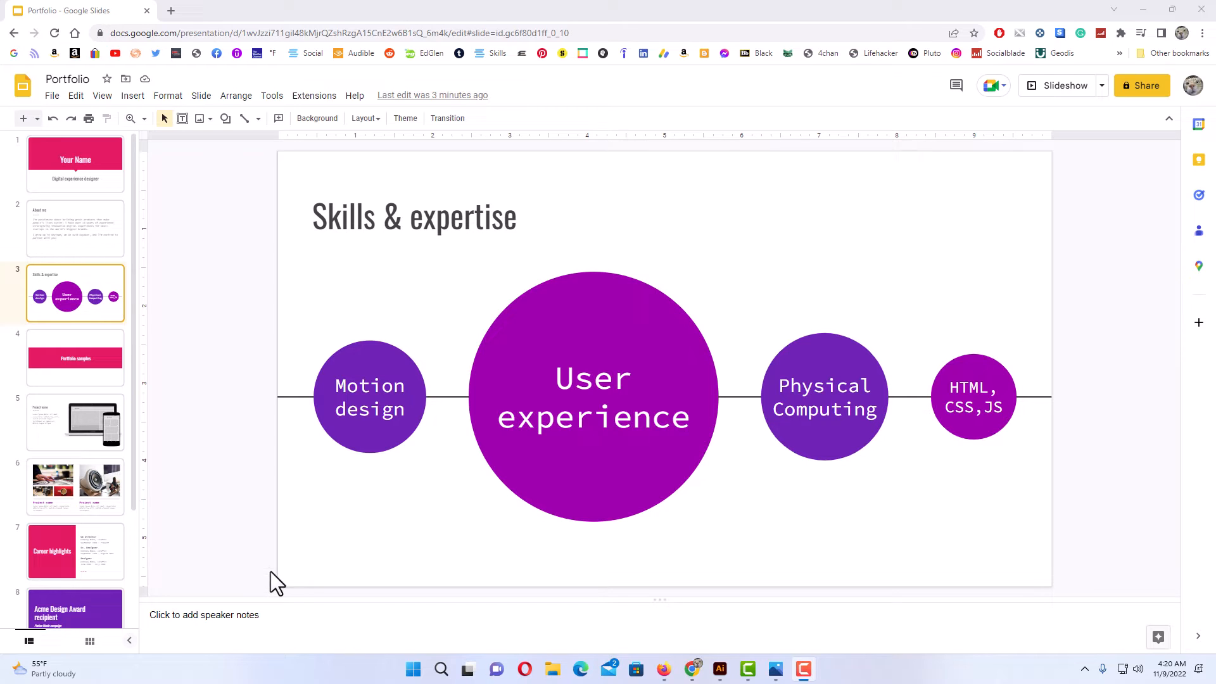
pyautogui.moveTo(227, 419)
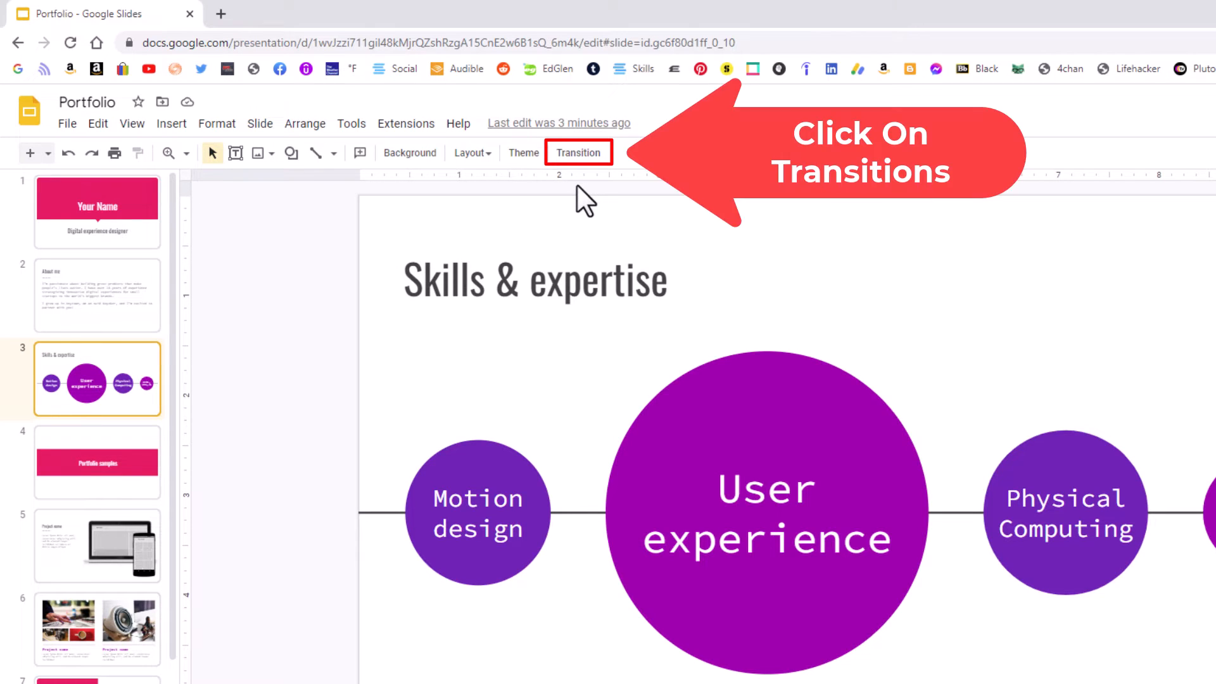
pyautogui.moveTo(578, 152)
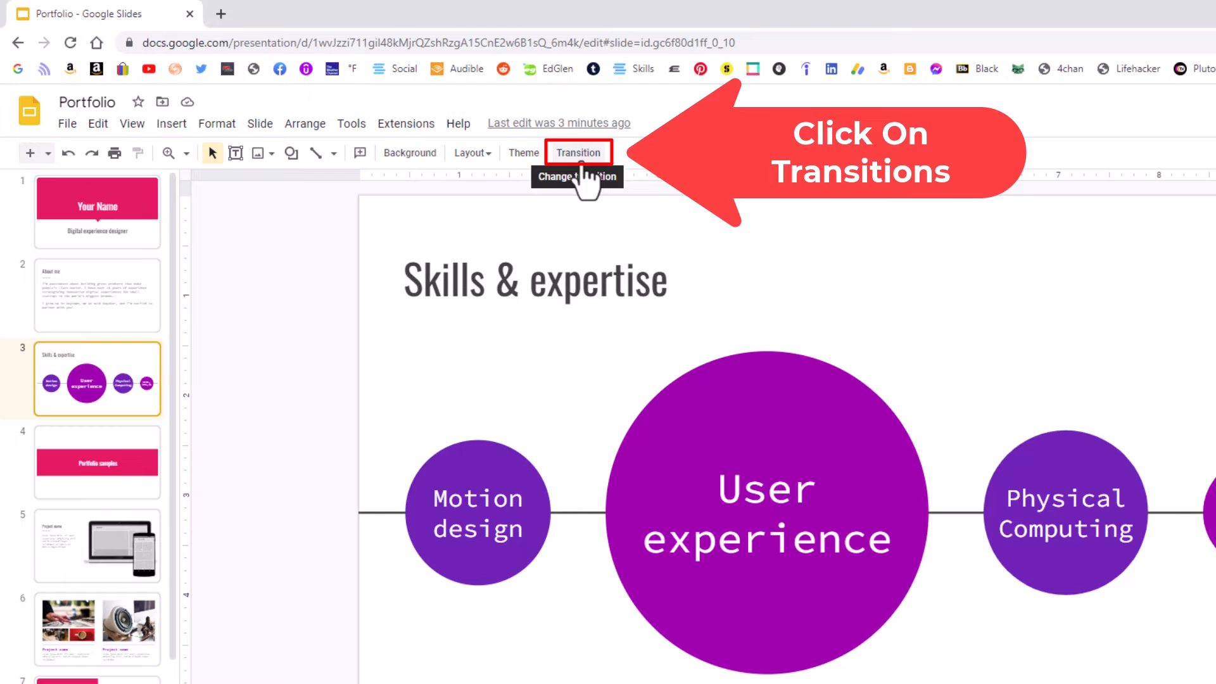
# - Show the Motion panel for the Skills & expertise slide, transition currently None
pyautogui.click(578, 152)
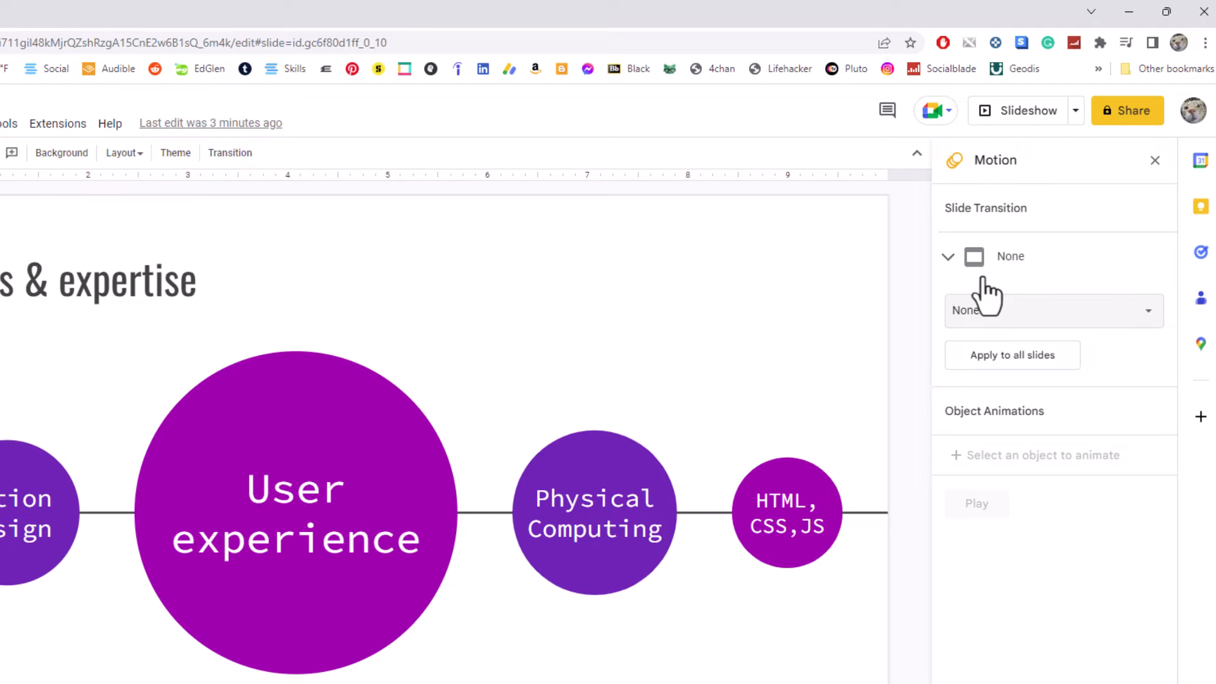
# - Set the Skills & expertise slide's transition type to Slide from left
pyautogui.click(1052, 311)
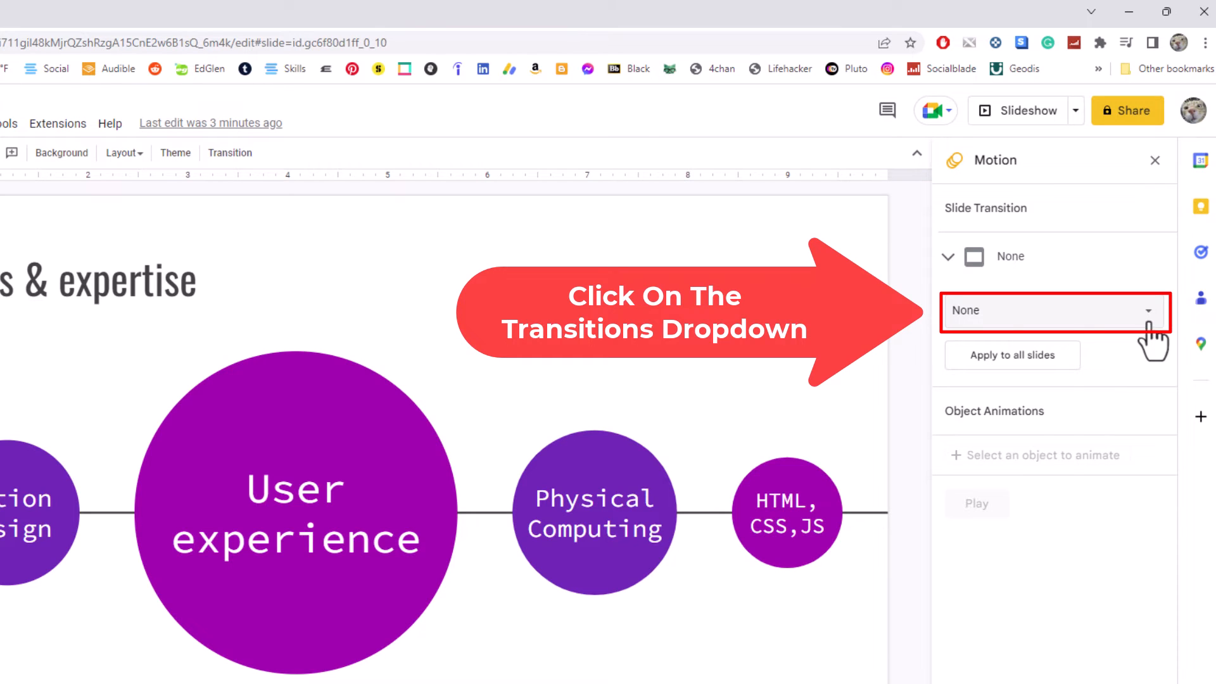
pyautogui.click(1053, 310)
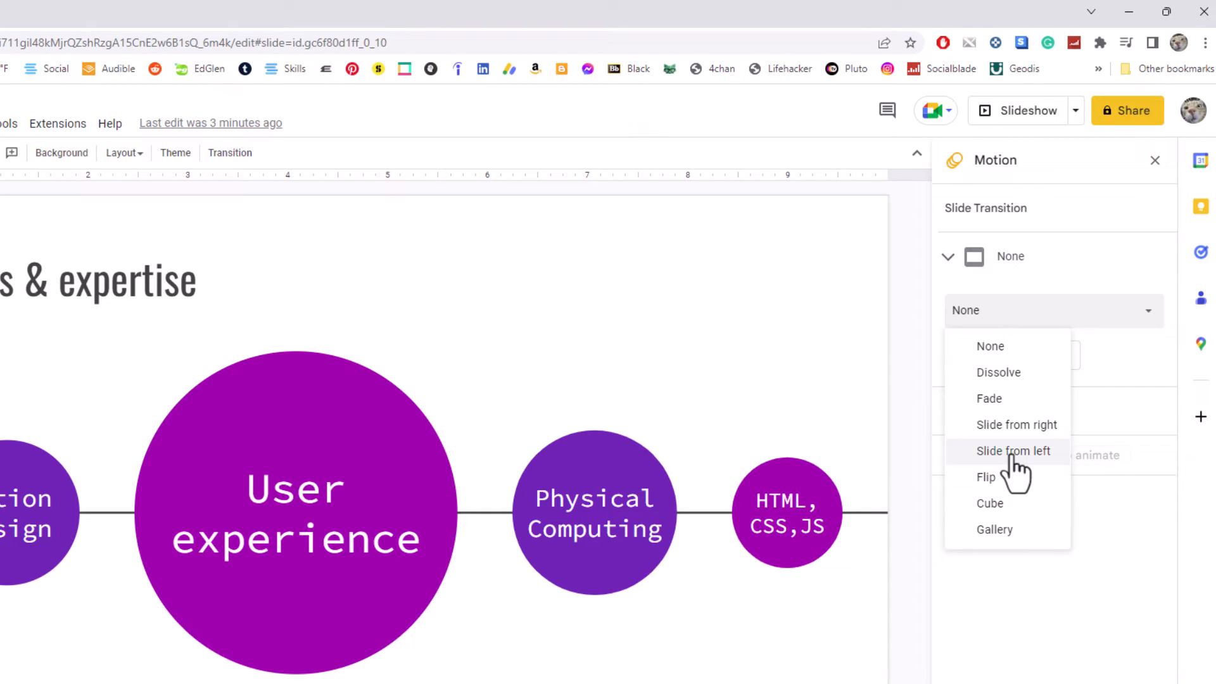
pyautogui.click(1013, 451)
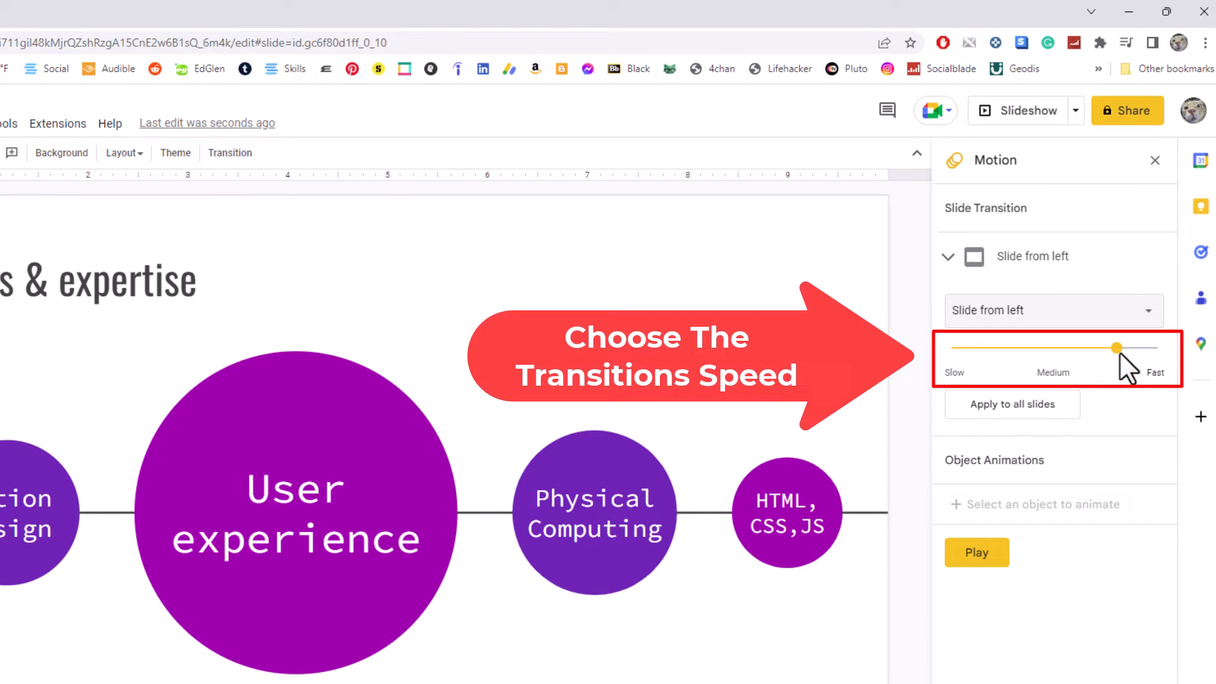
# - Try transition speeds from fastest to slowest via 4.0 and 2.4 seconds, settling on slow
pyautogui.moveTo(1116, 347); pyautogui.dragTo(1148, 348)
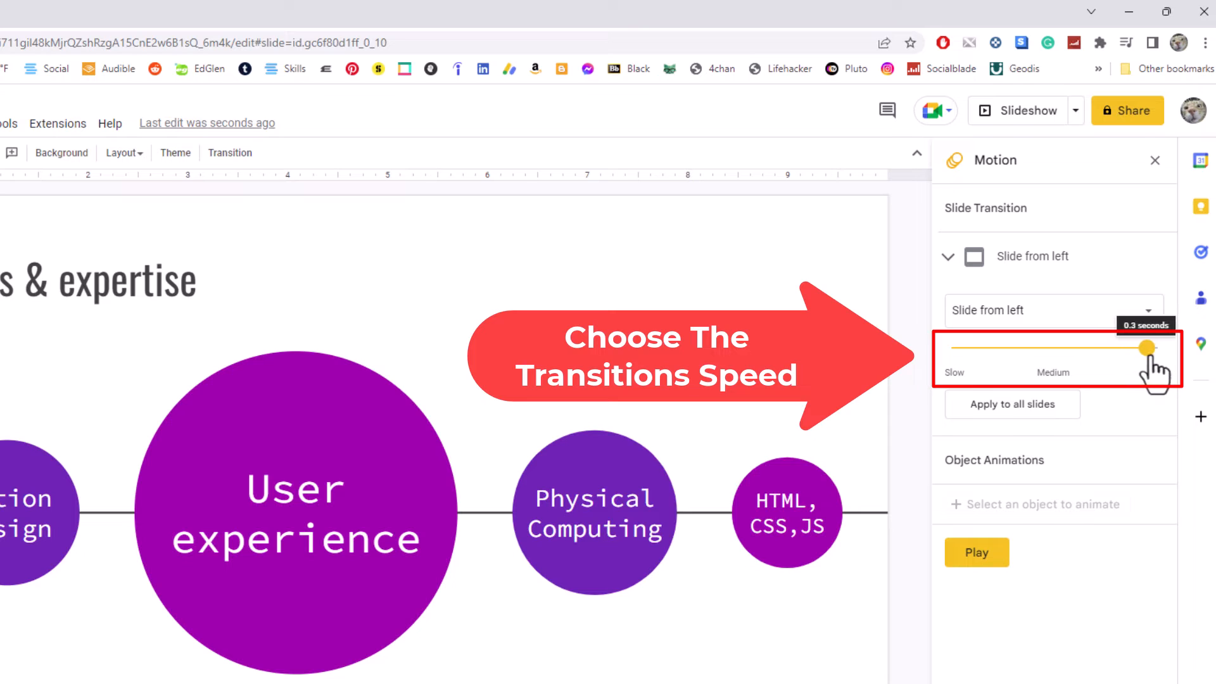
pyautogui.moveTo(1148, 349); pyautogui.dragTo(989, 348)
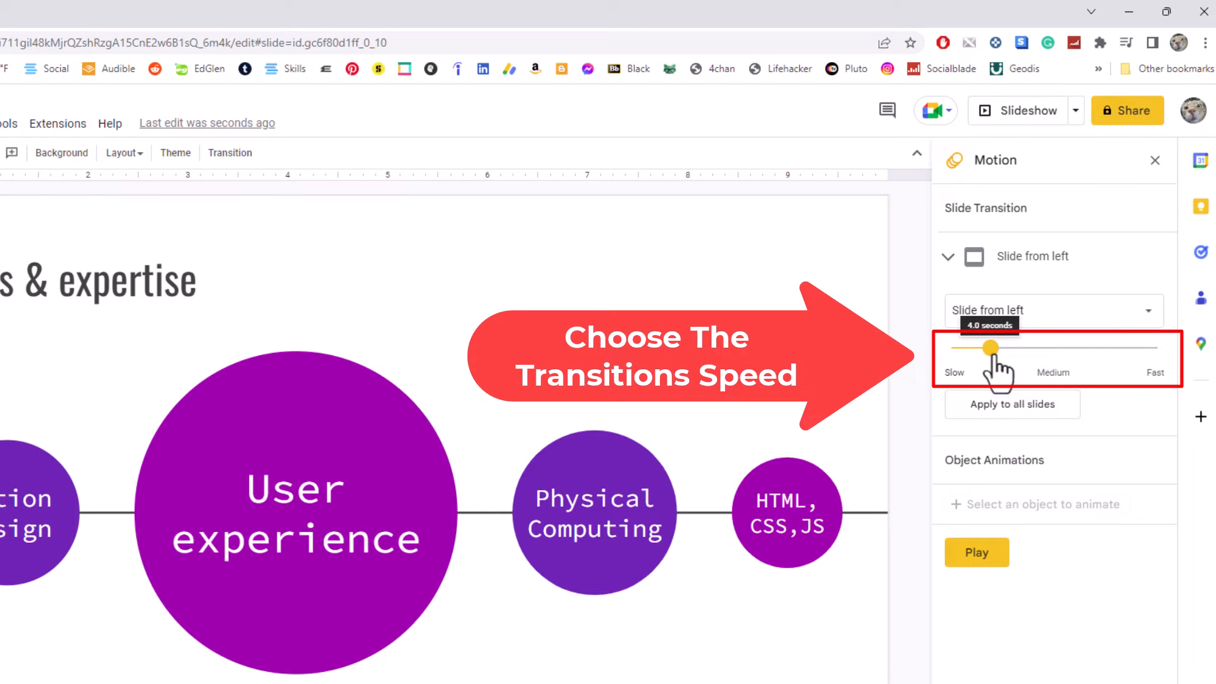
pyautogui.moveTo(990, 349); pyautogui.dragTo(972, 348)
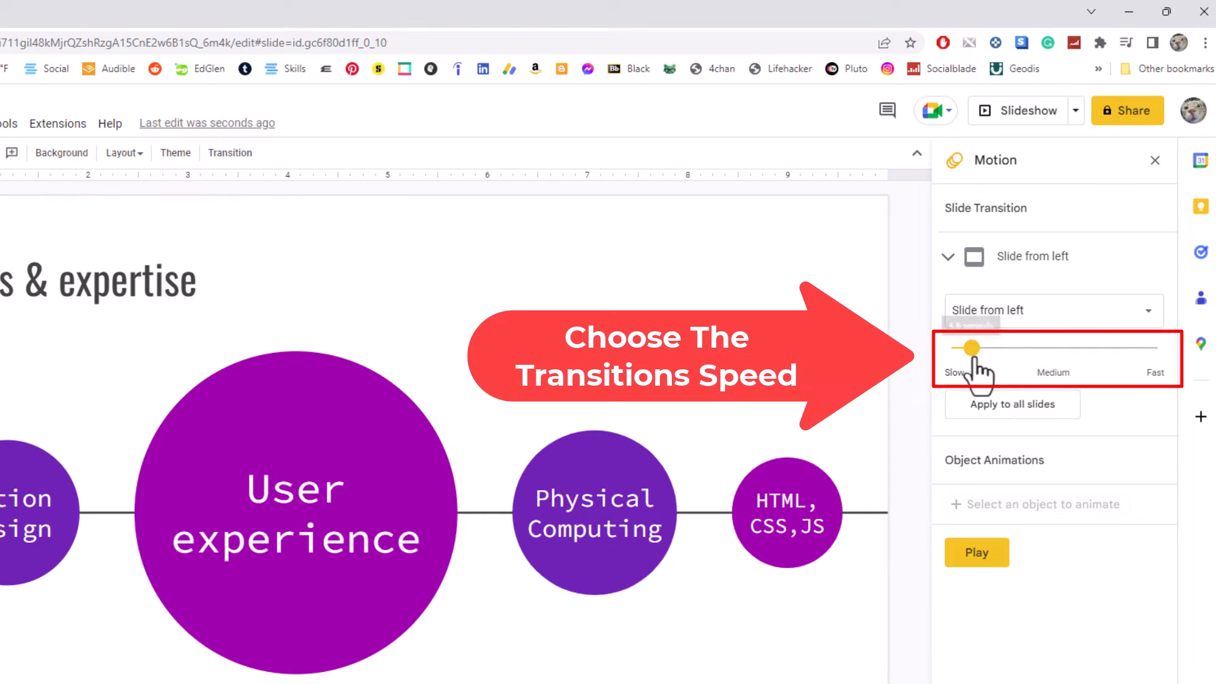
pyautogui.moveTo(972, 347); pyautogui.dragTo(1059, 348)
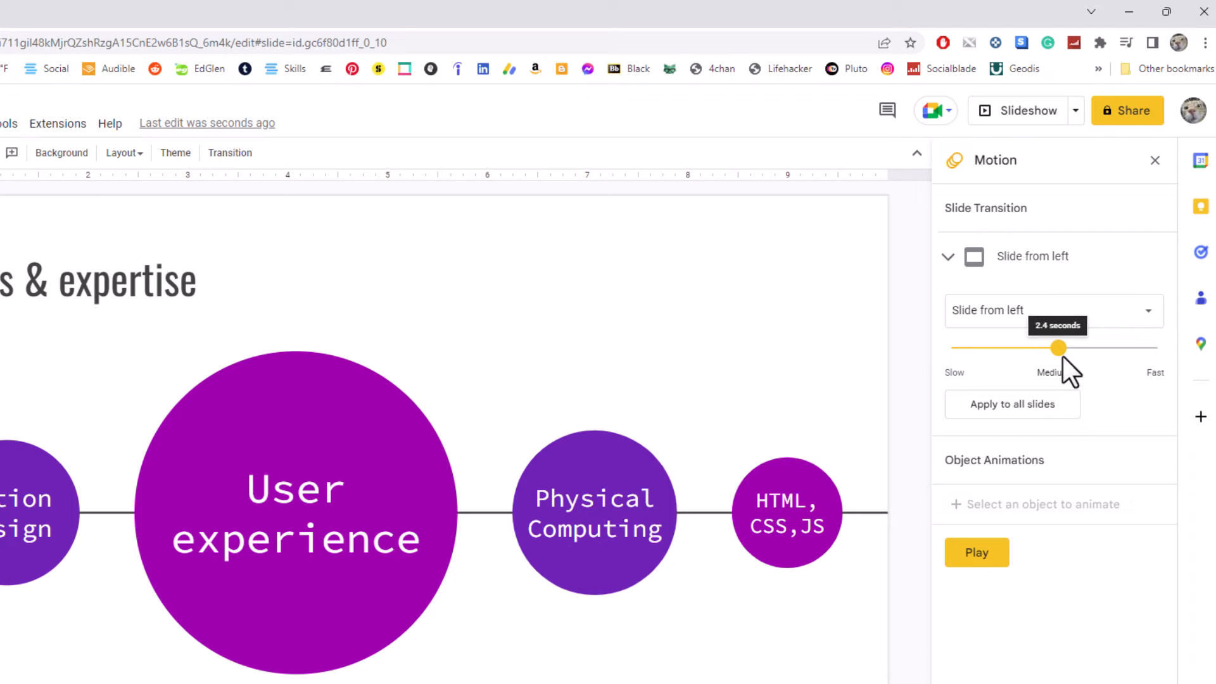
pyautogui.moveTo(1059, 348); pyautogui.dragTo(999, 347)
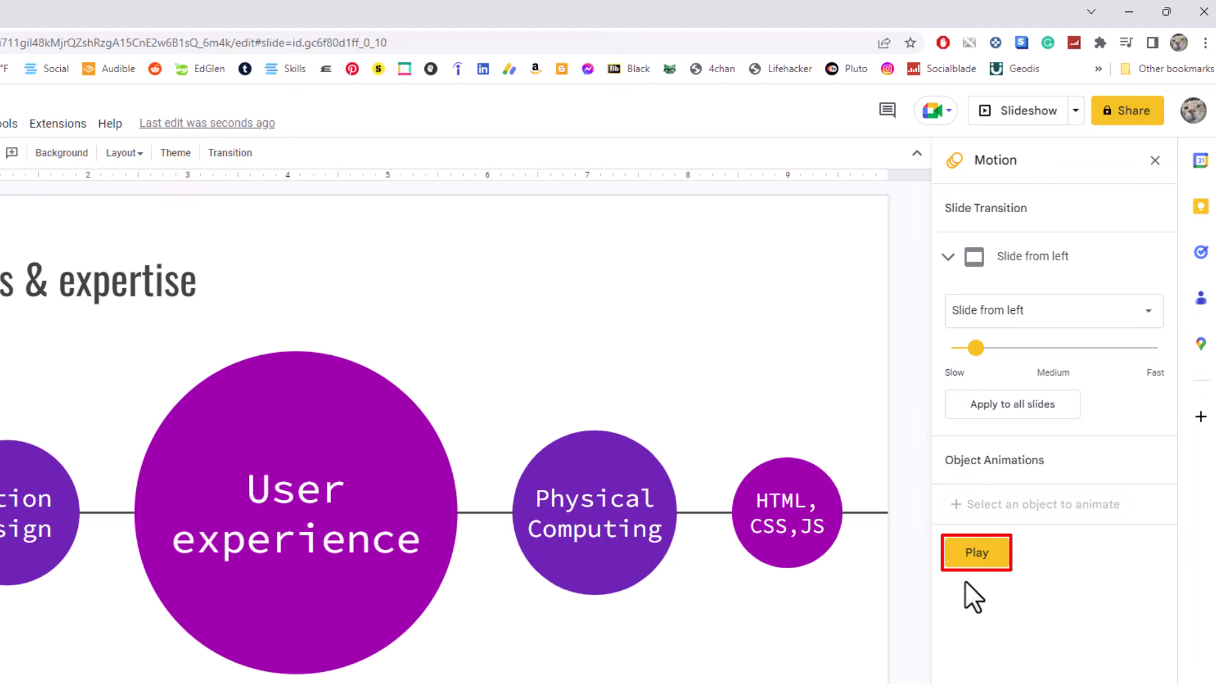
# - Play the slow Slide from left transition preview on the slide, then stop it
pyautogui.click(975, 552)
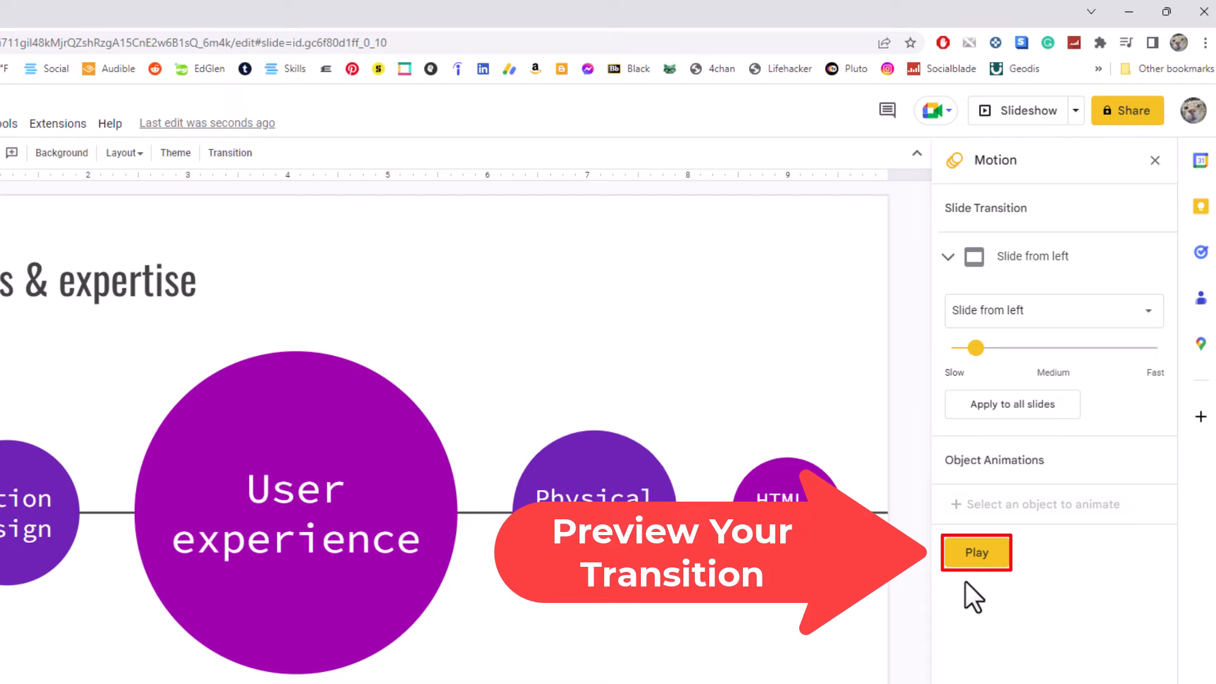
pyautogui.click(977, 552)
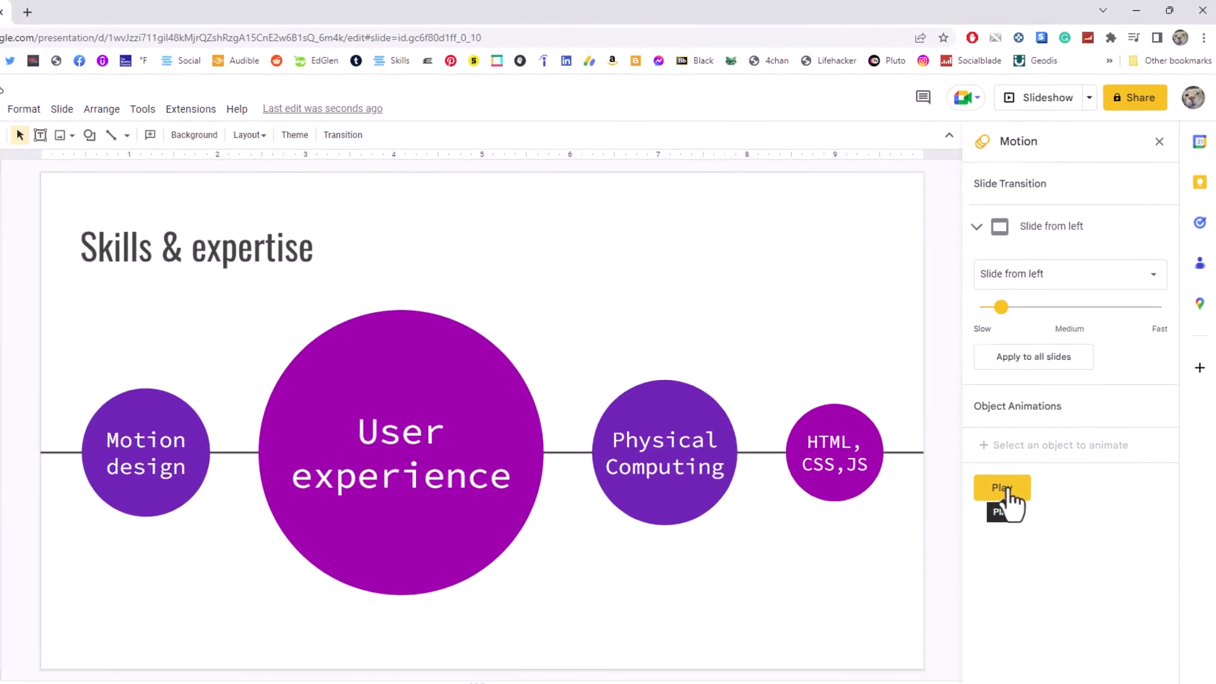
pyautogui.click(1001, 488)
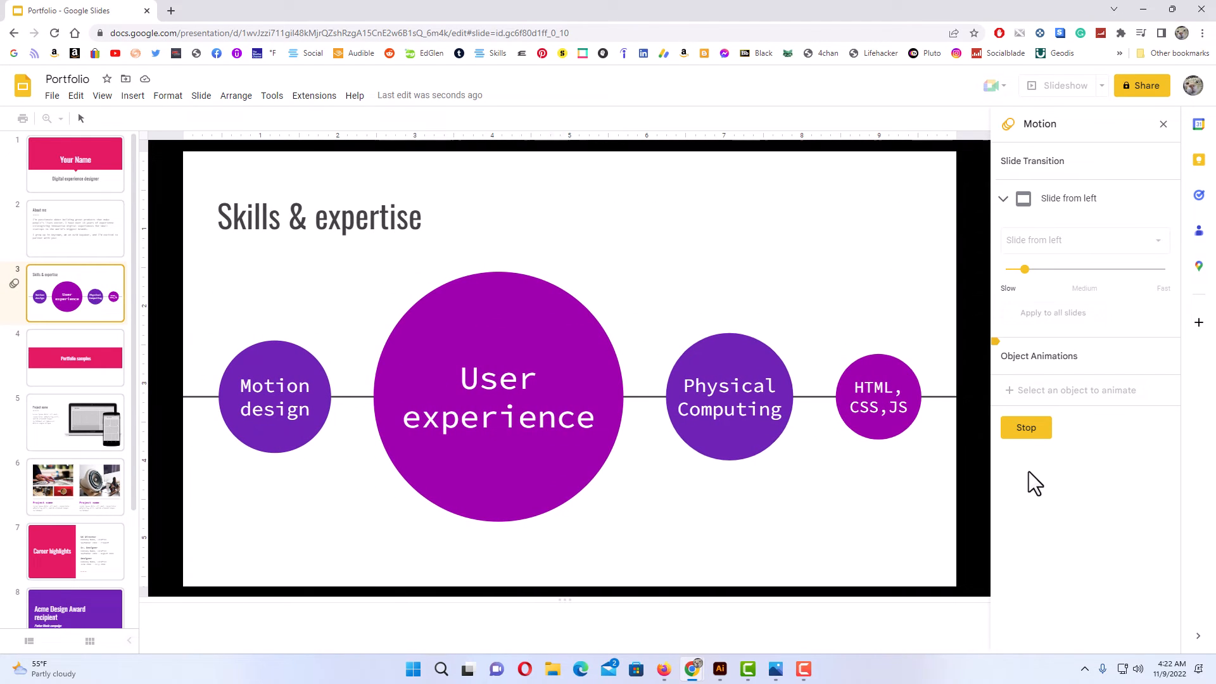
pyautogui.moveTo(1038, 467)
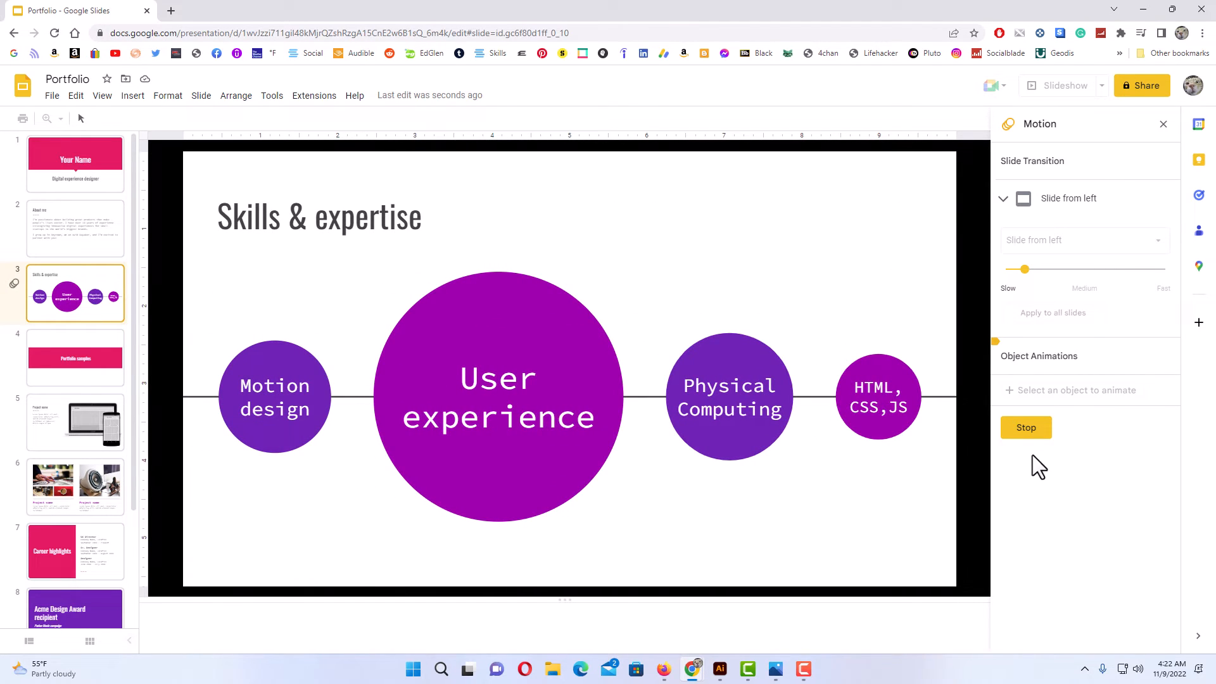
pyautogui.click(1025, 427)
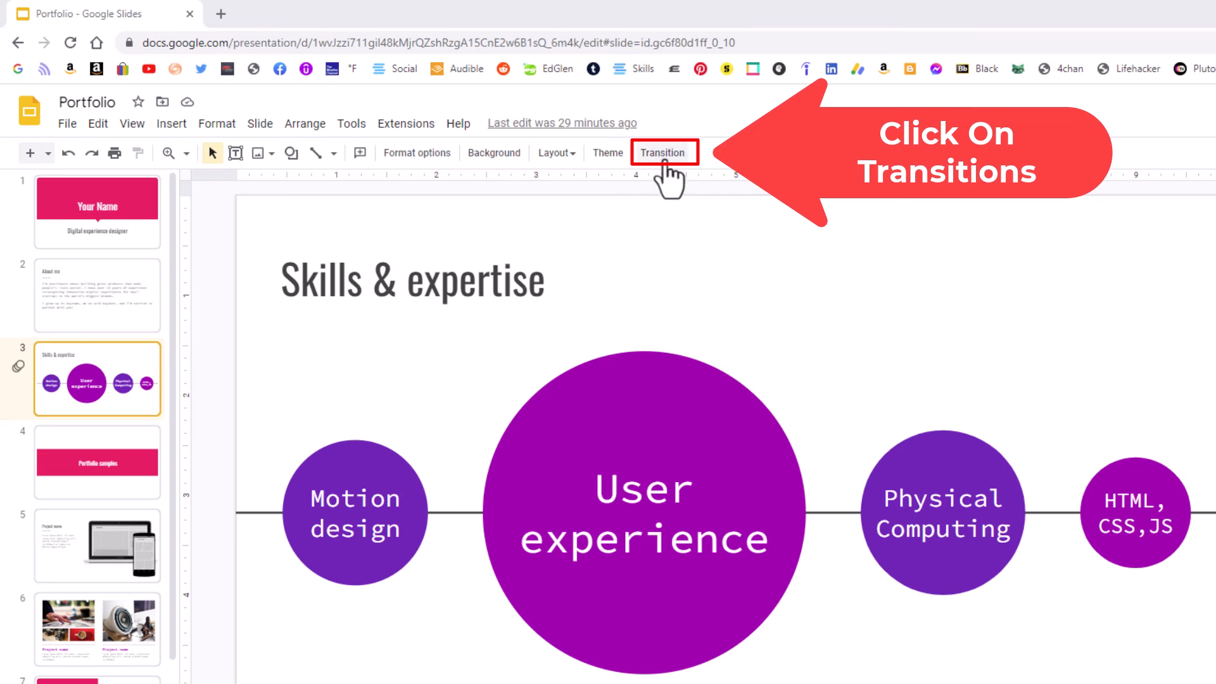
# - Set the Skills & expertise slide's transition back to None, removing the effect
pyautogui.click(661, 153)
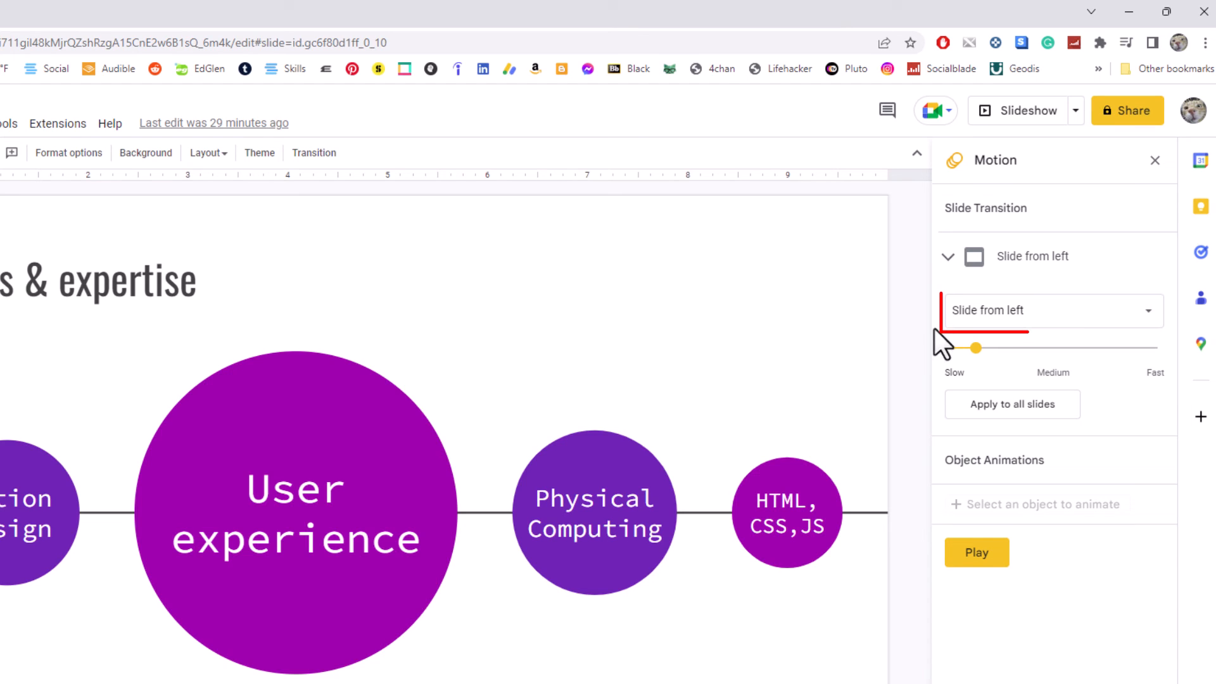
pyautogui.click(1052, 310)
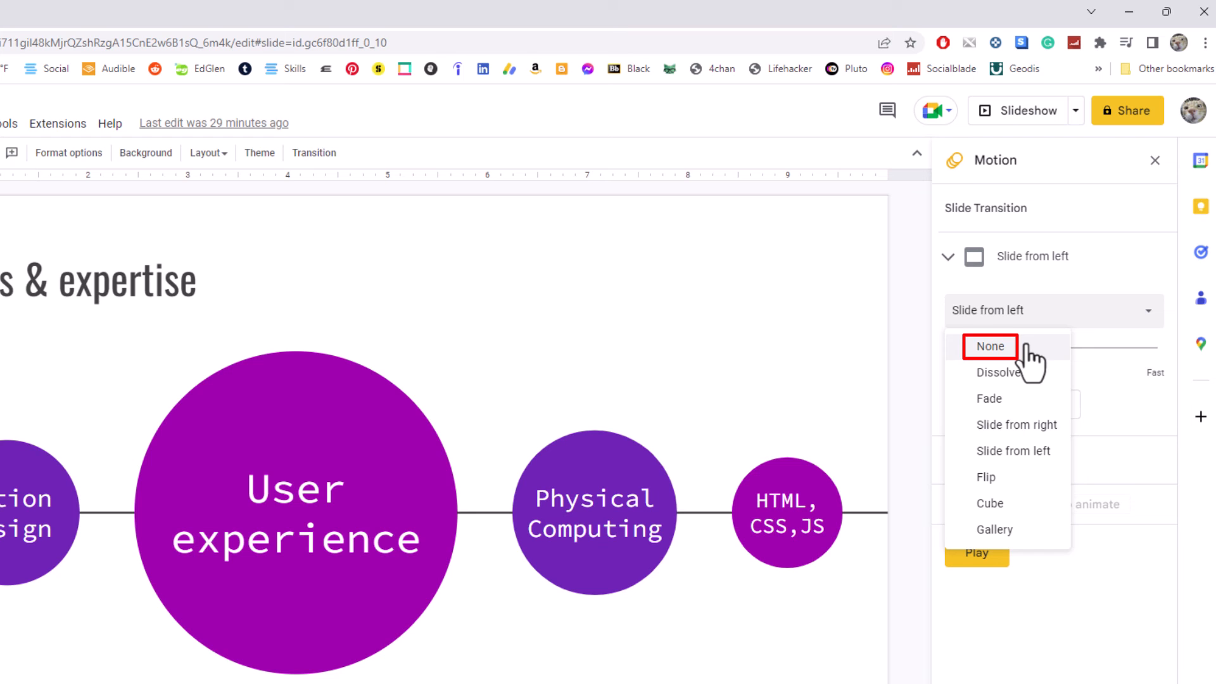
pyautogui.click(991, 346)
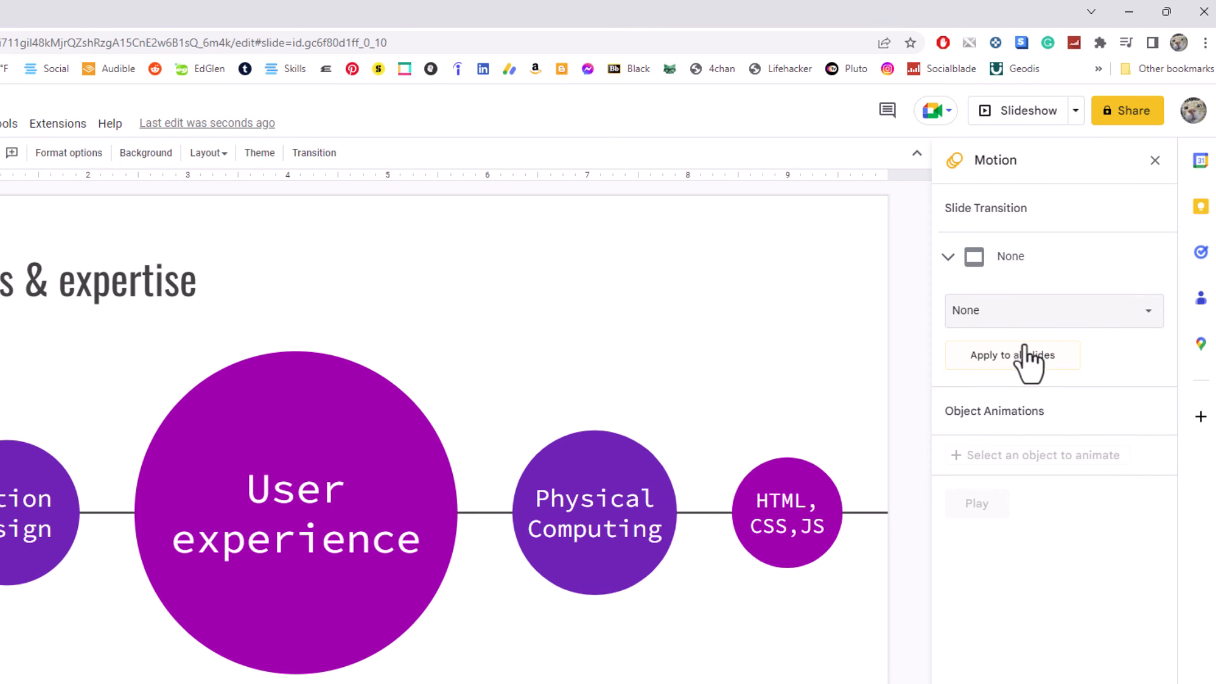